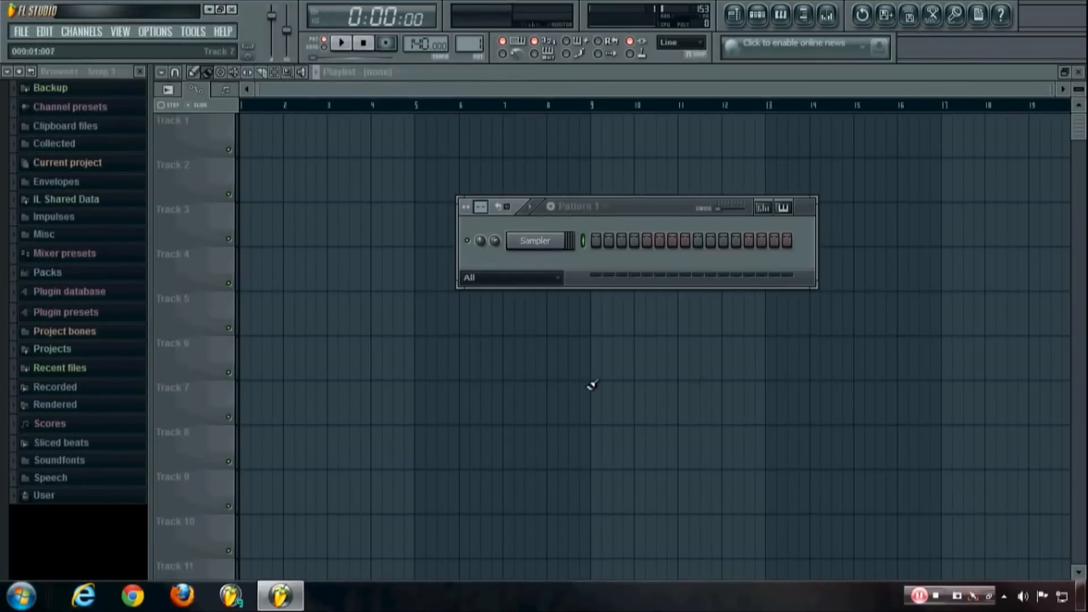
mouse_move(491, 416)
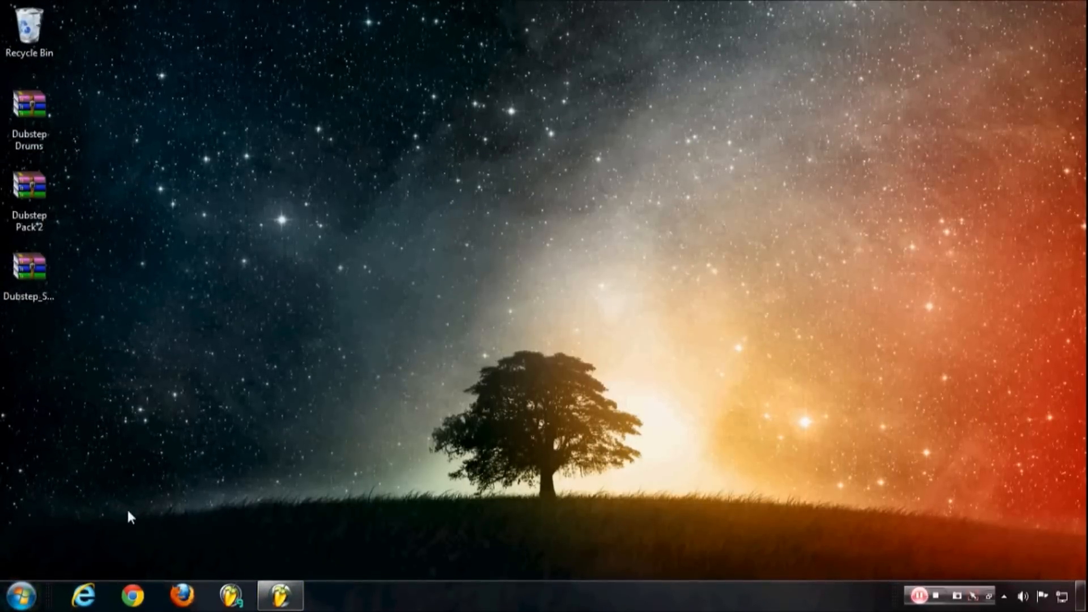
mouse_move(101, 549)
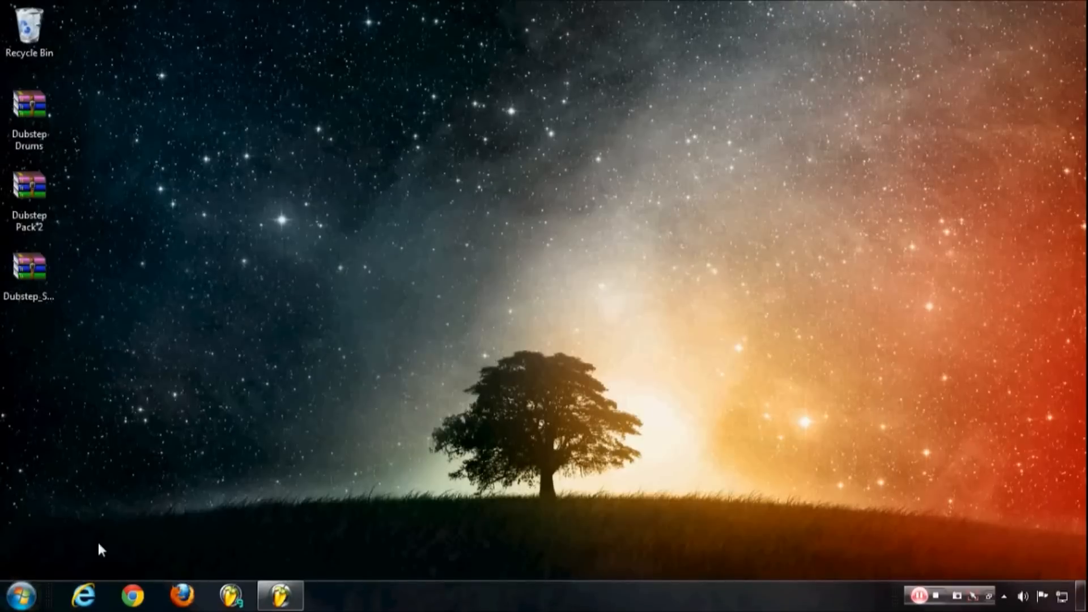
mouse_move(66, 563)
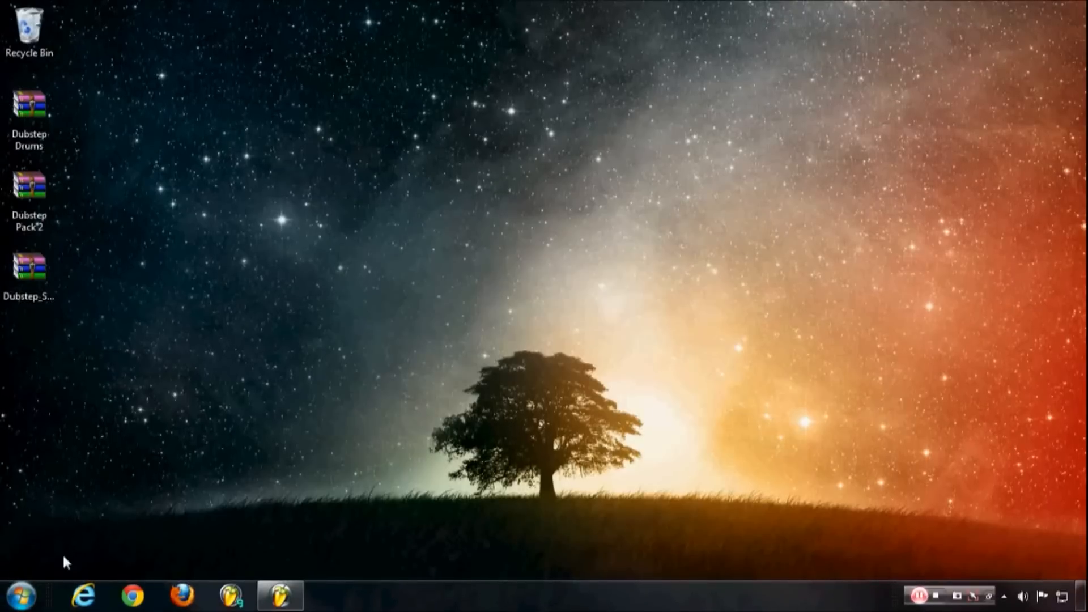
mouse_move(20, 596)
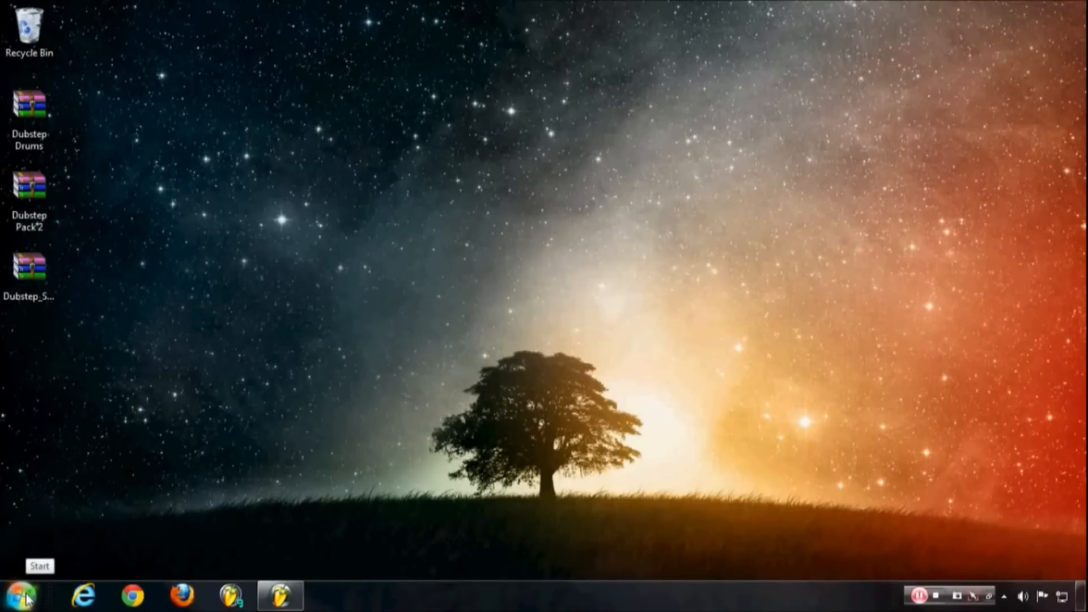
- Browse to Music > Sample Packs in Explorer and bring up the Dubstep Drums archive
click(24, 595)
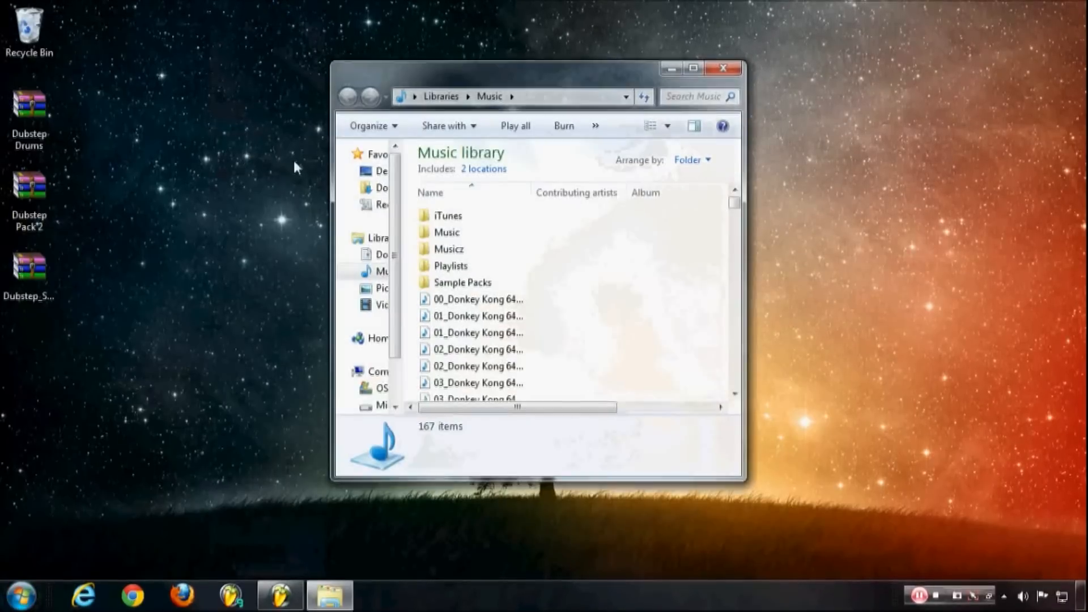
mouse_move(461, 282)
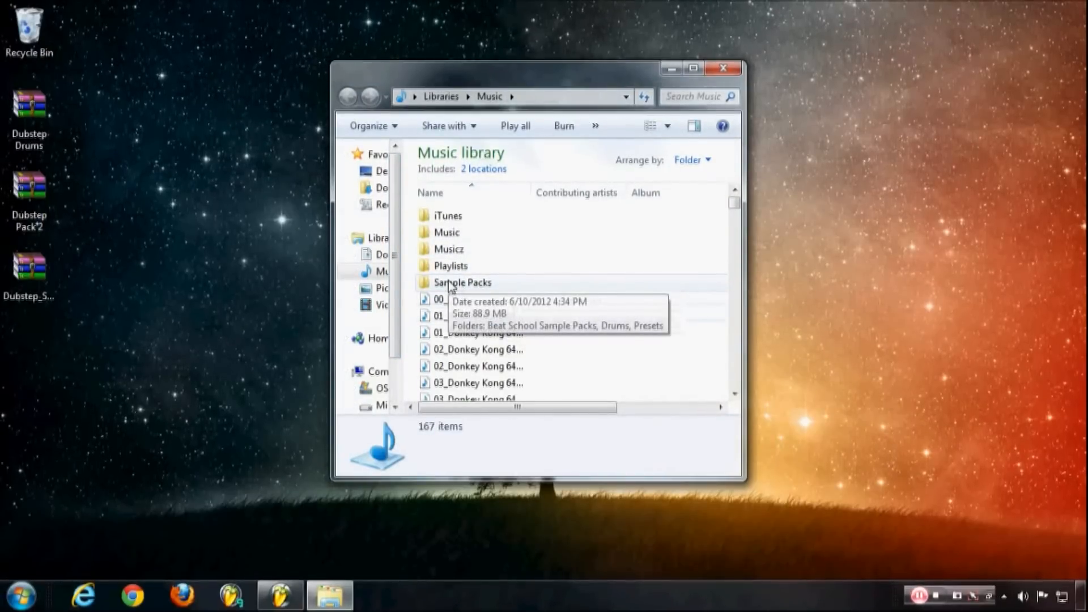
double_click(462, 283)
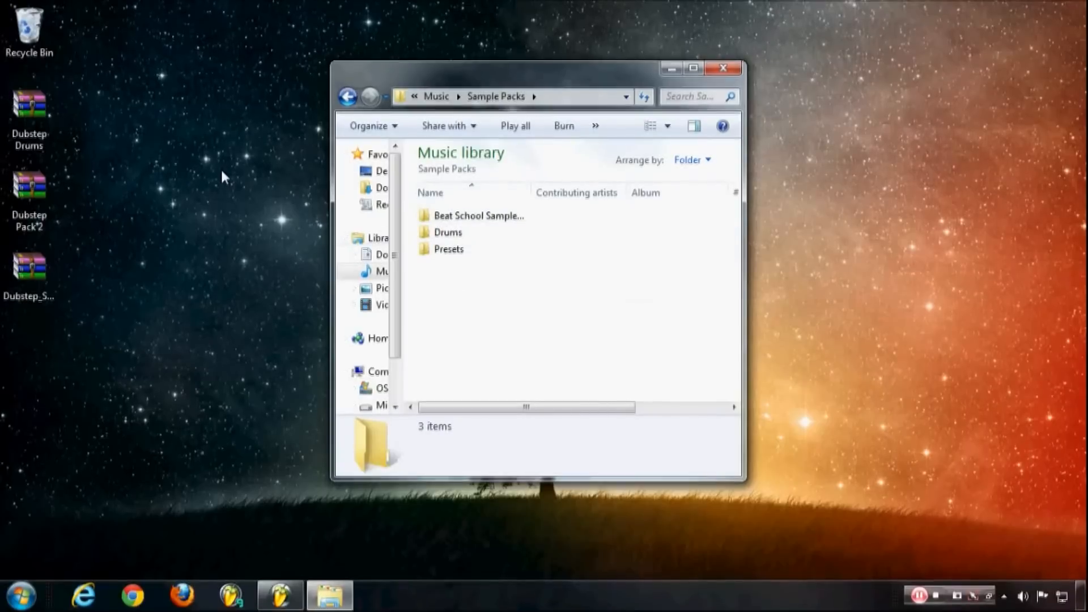
click(30, 104)
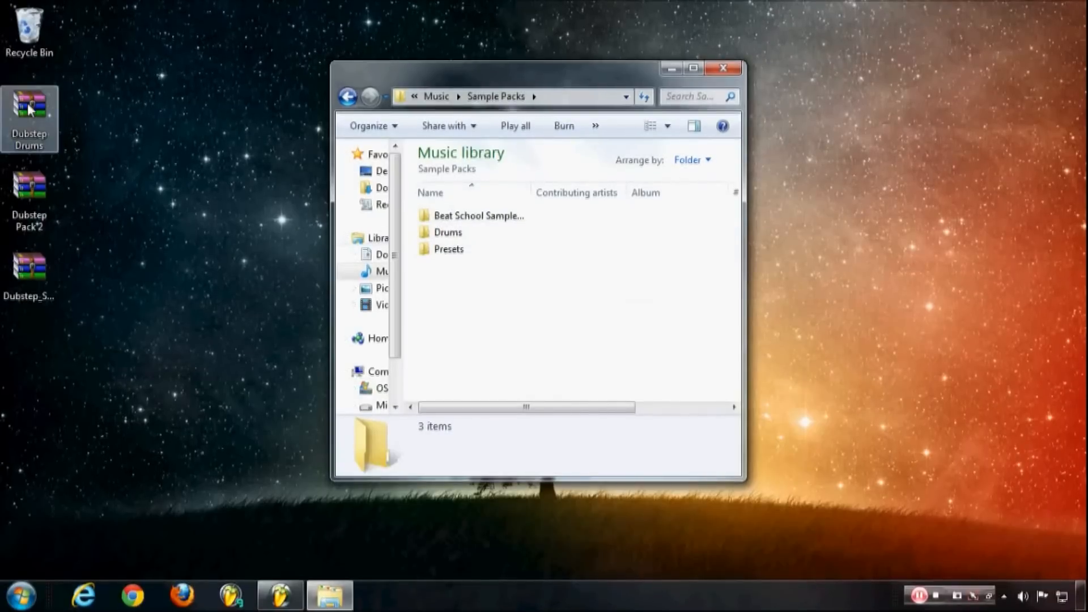
double_click(30, 104)
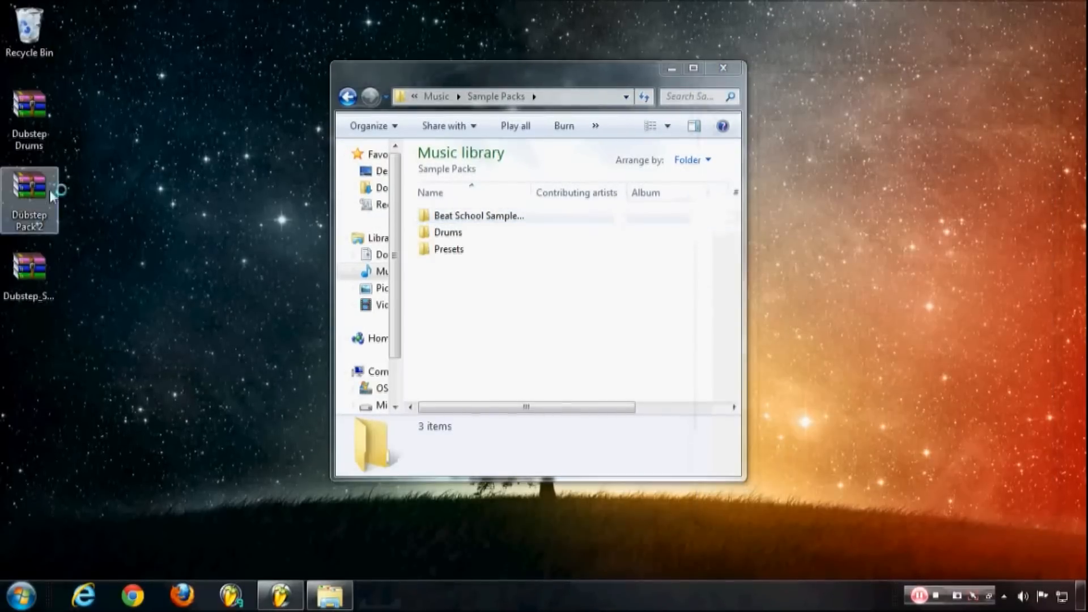
- Put the Dubstep Pack 2 archive's folder into Beat School Sample Packs and close that archive
double_click(29, 187)
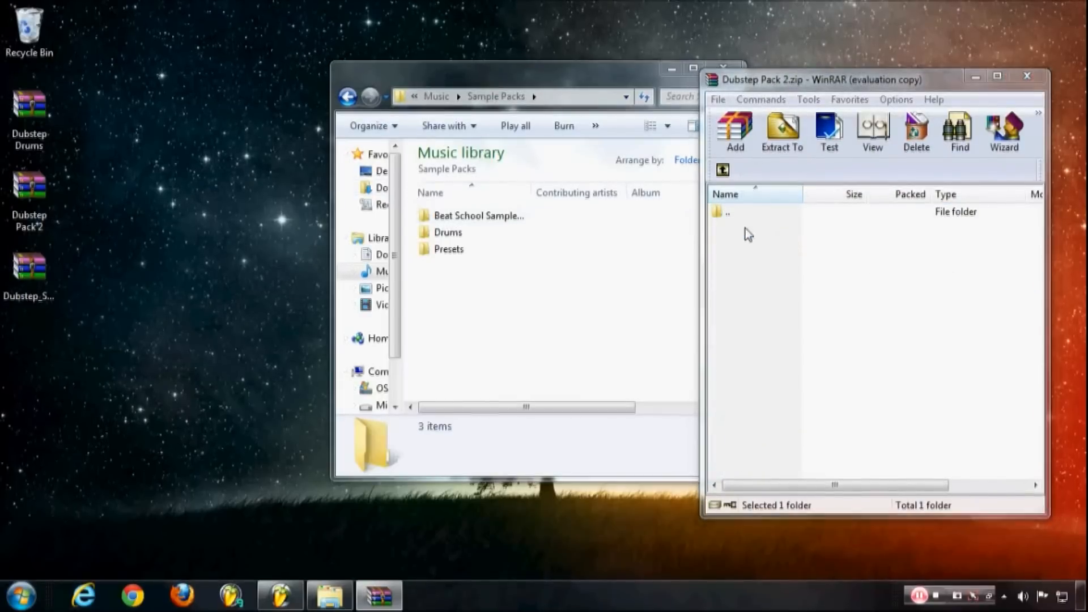
click(756, 227)
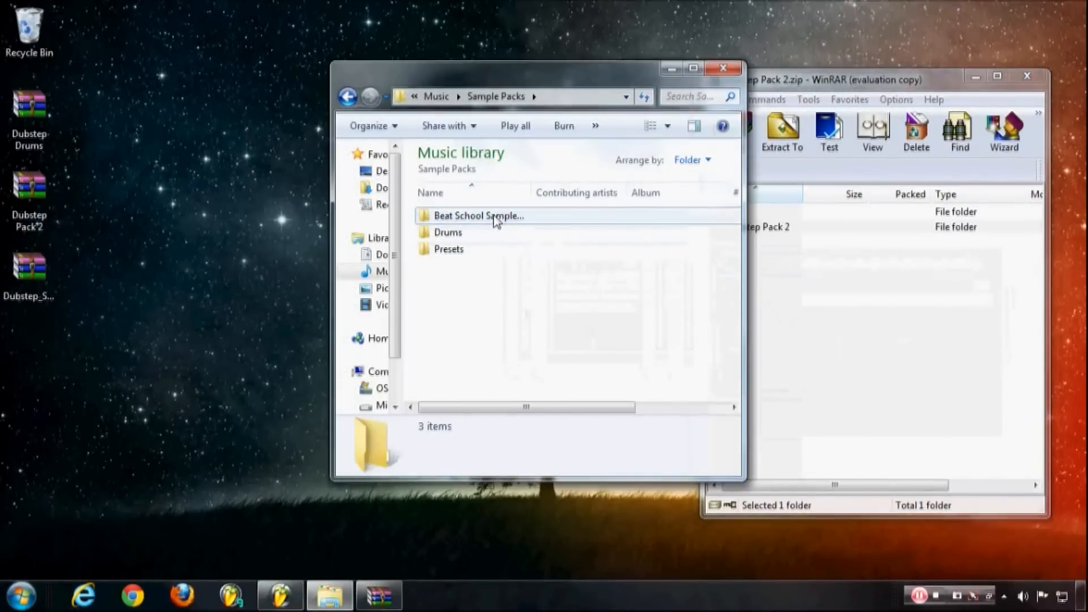
double_click(479, 215)
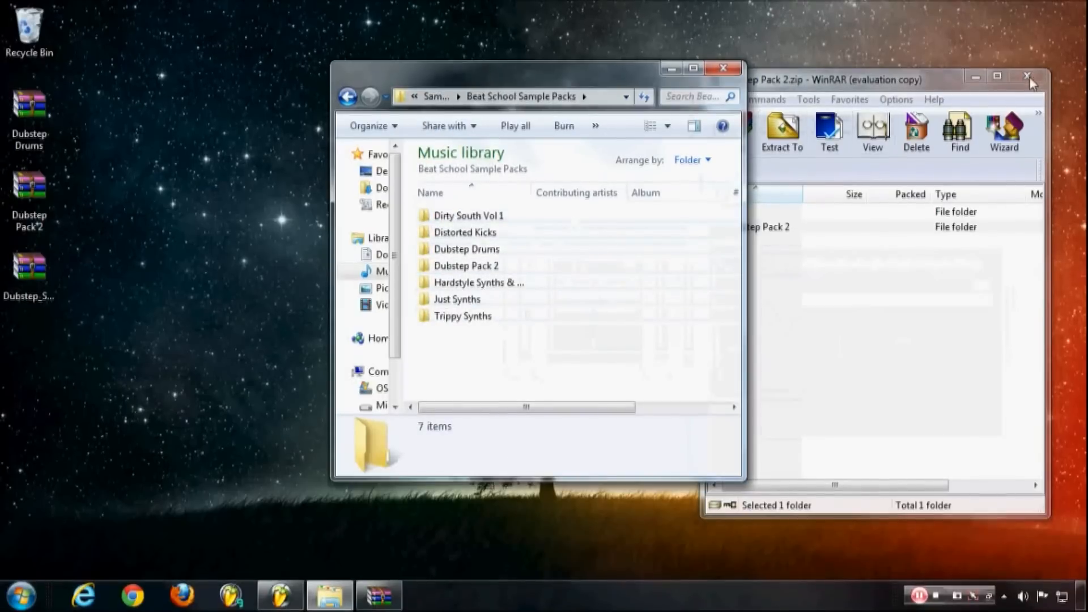
click(1029, 76)
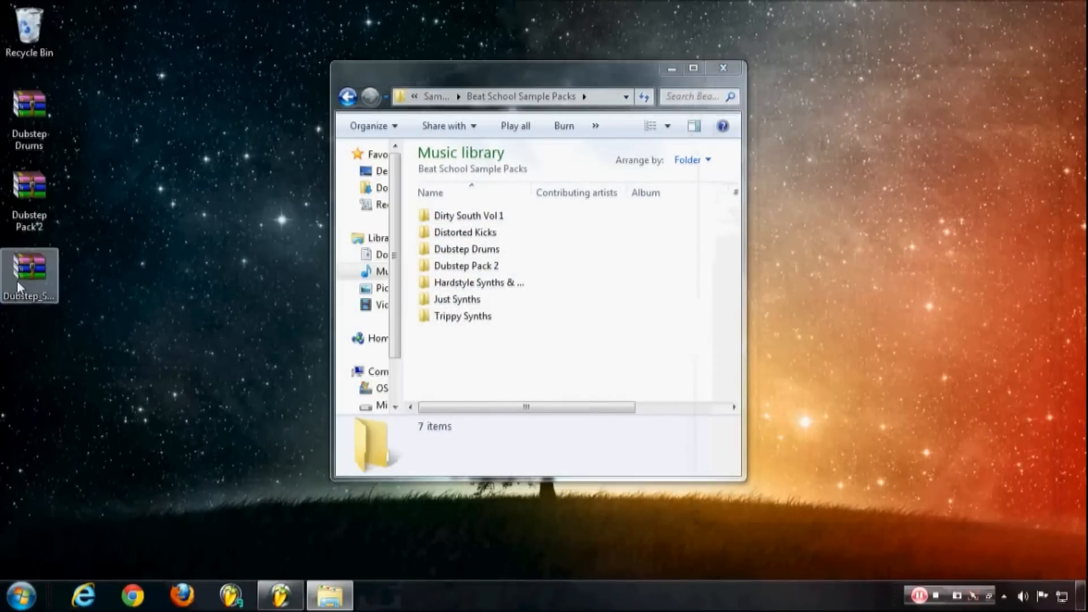
- Put First Dubstep Pack from the Dubstep_Sytrus_Pack archive into Beat School Sample Packs and close WinRAR
double_click(29, 276)
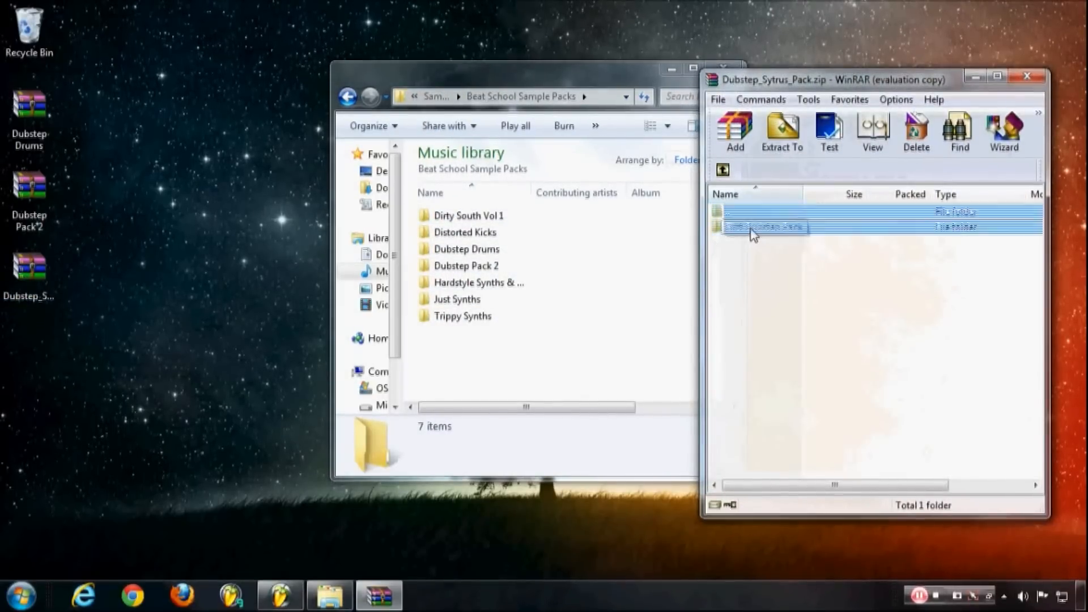
double_click(763, 227)
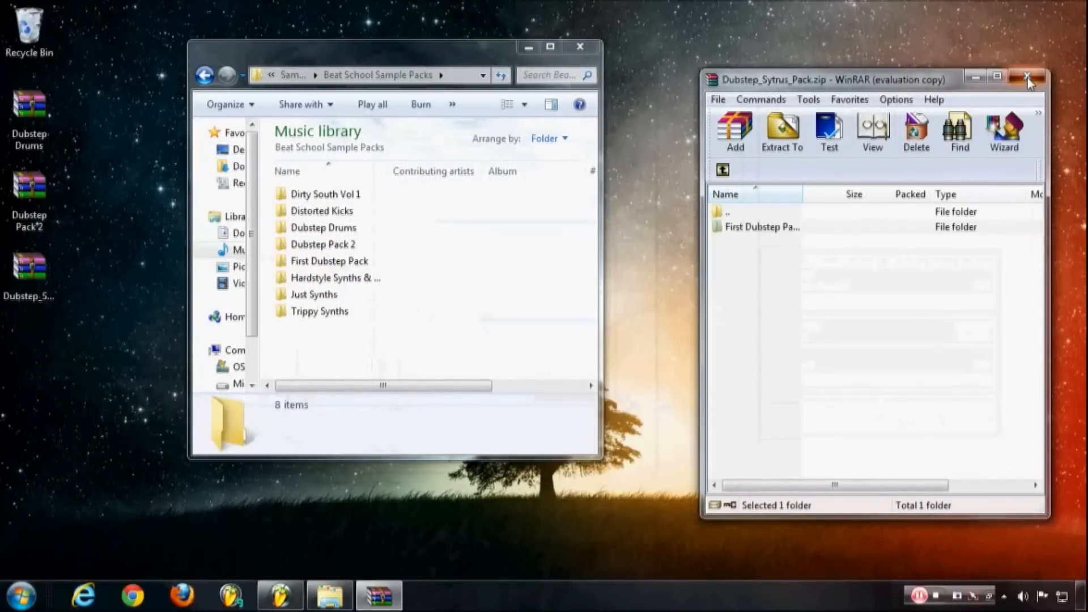
click(1030, 76)
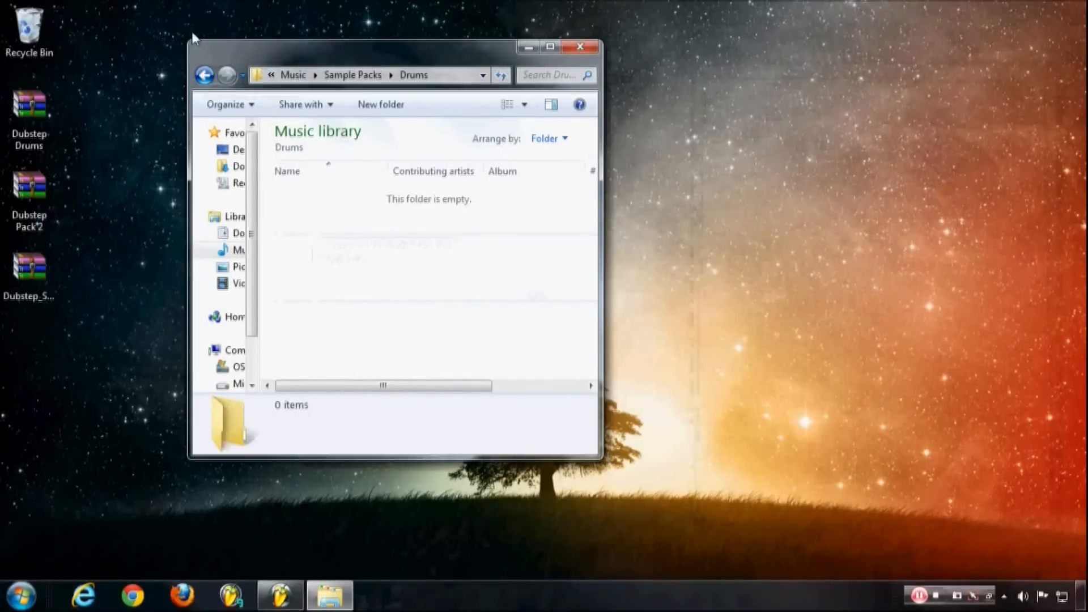
- Step back from the empty Drums folder to Sample Packs in Explorer
click(204, 75)
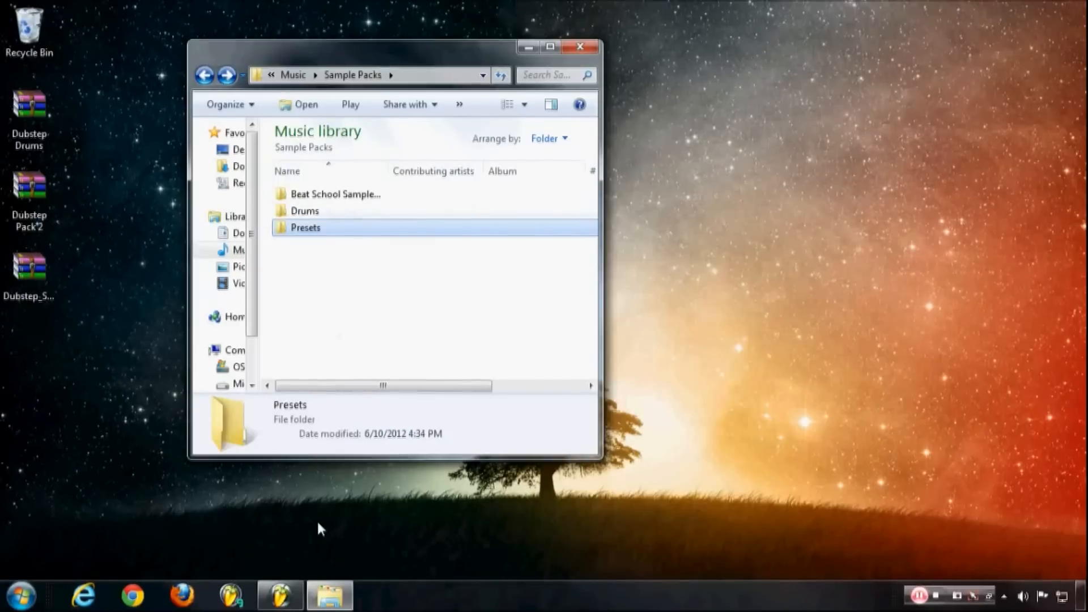
click(204, 75)
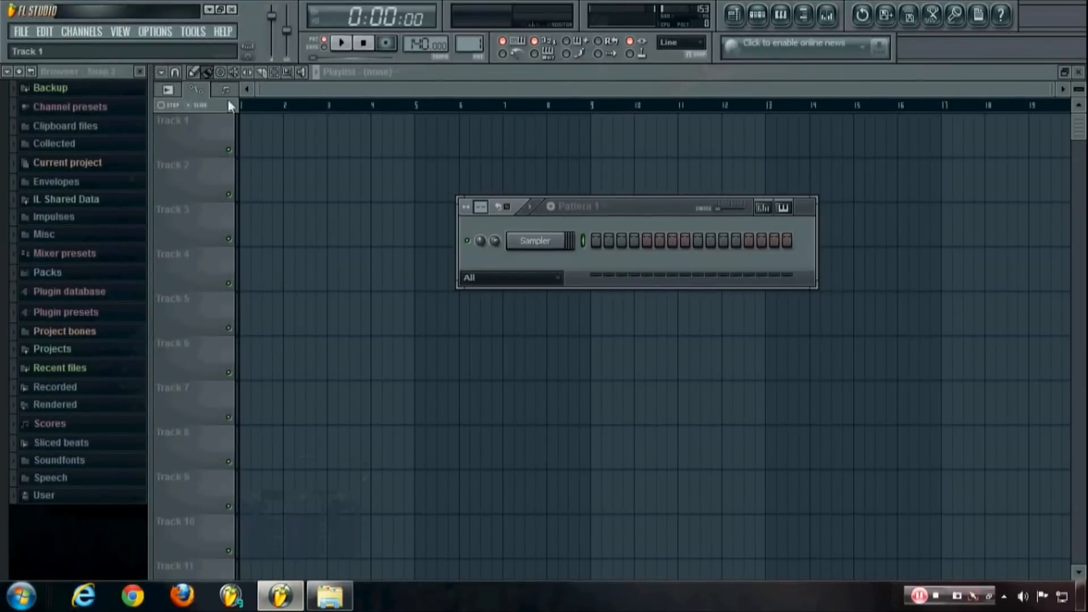
- Reach File settings and start a new entry in Browser extra search folders
click(155, 31)
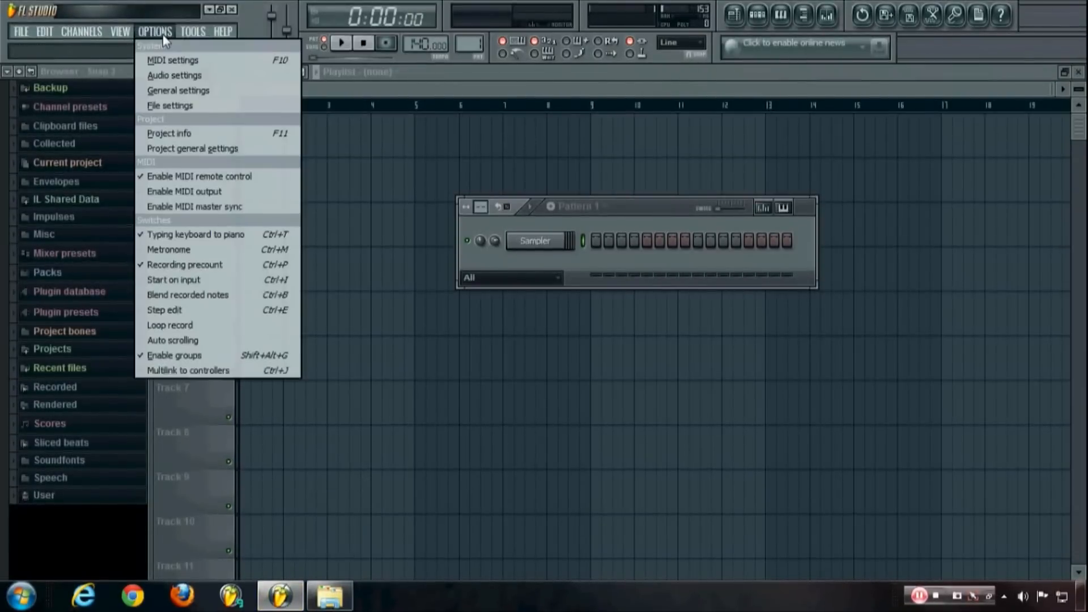
click(170, 105)
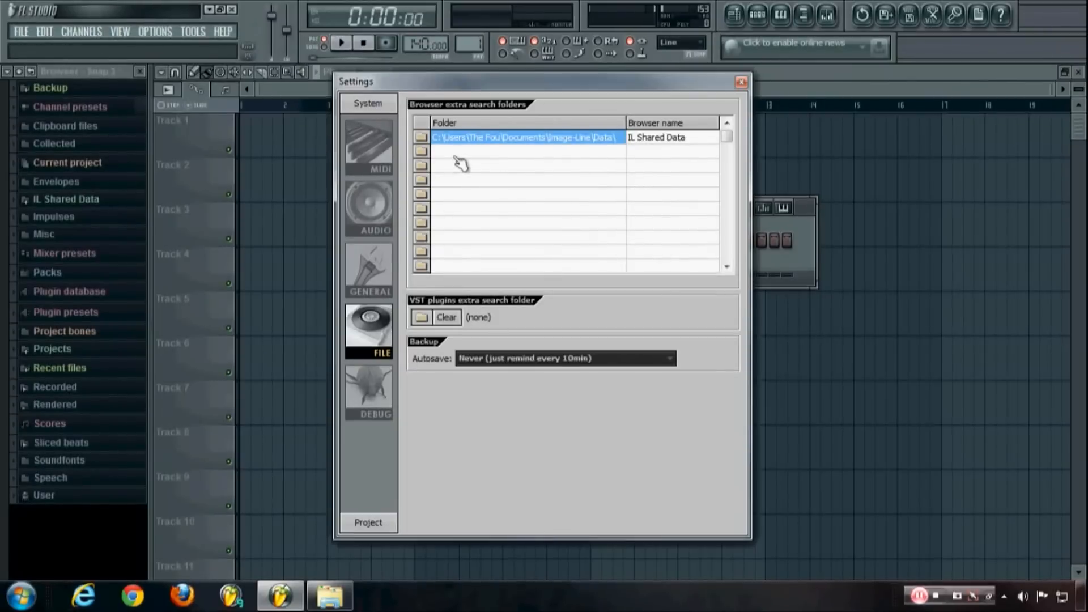
mouse_move(478, 164)
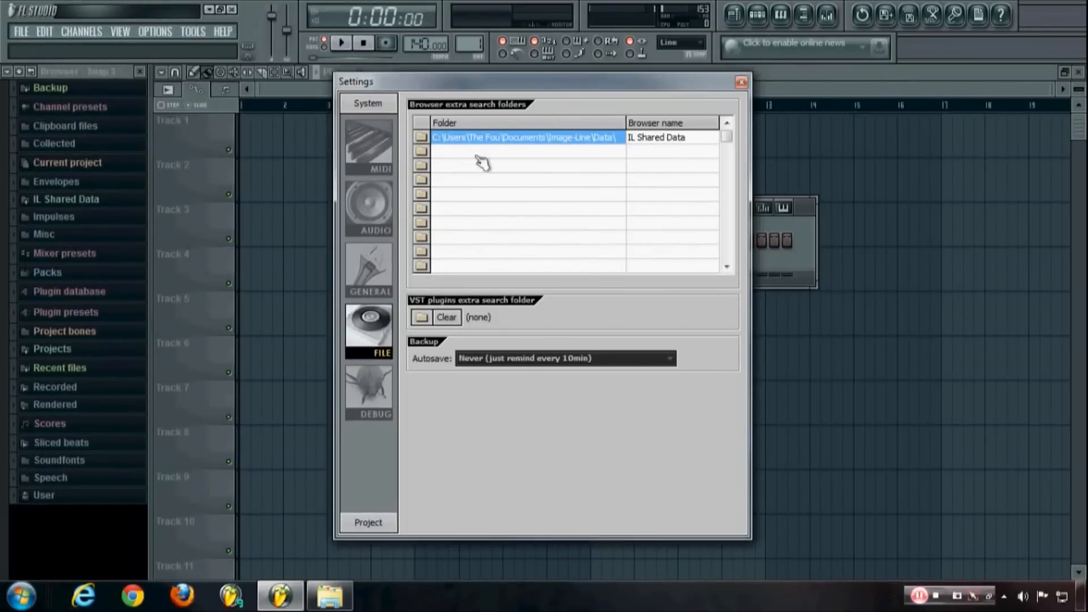
mouse_move(434, 161)
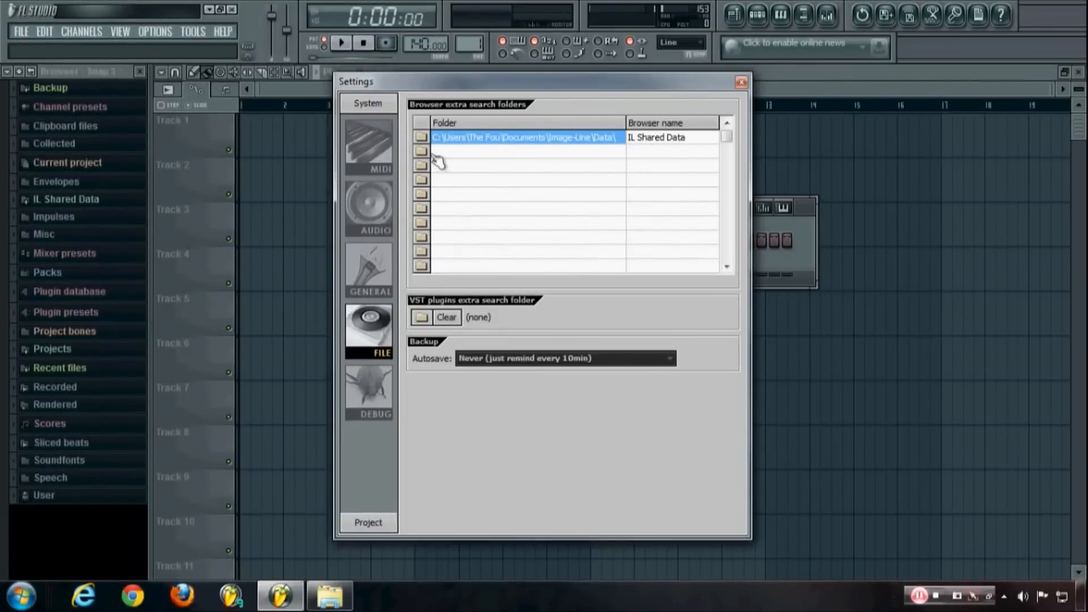
click(422, 151)
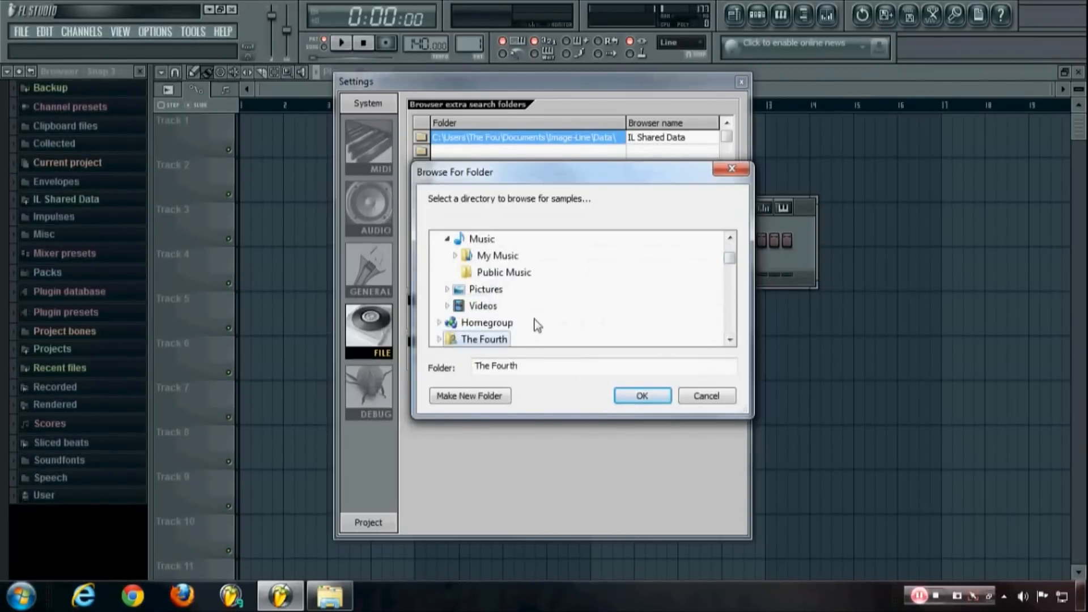
mouse_move(454, 262)
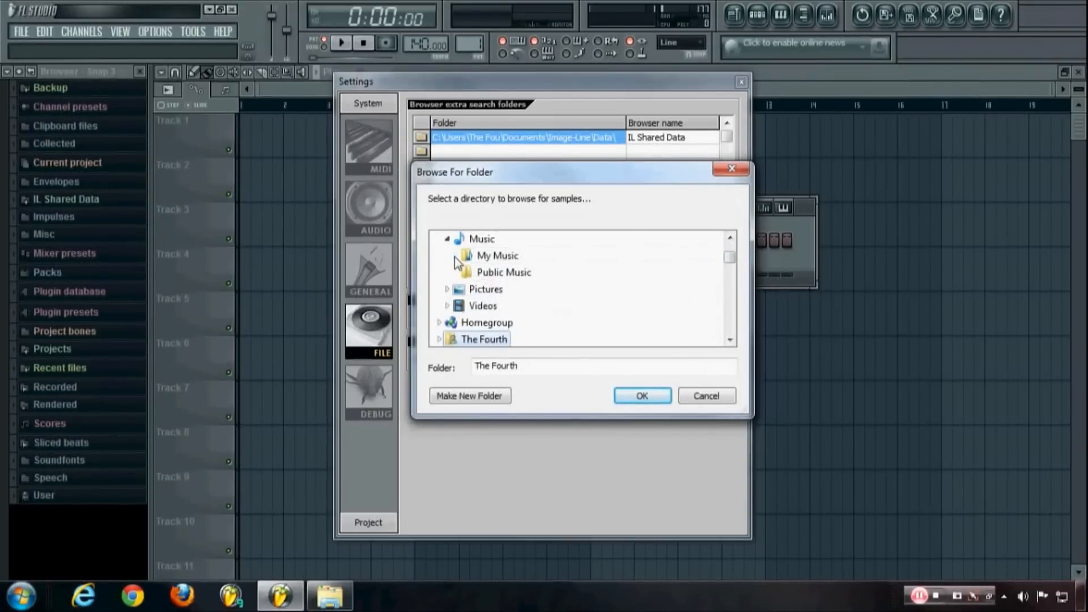
- Choose My Music > Sample Packs as the new browser search folder
click(466, 255)
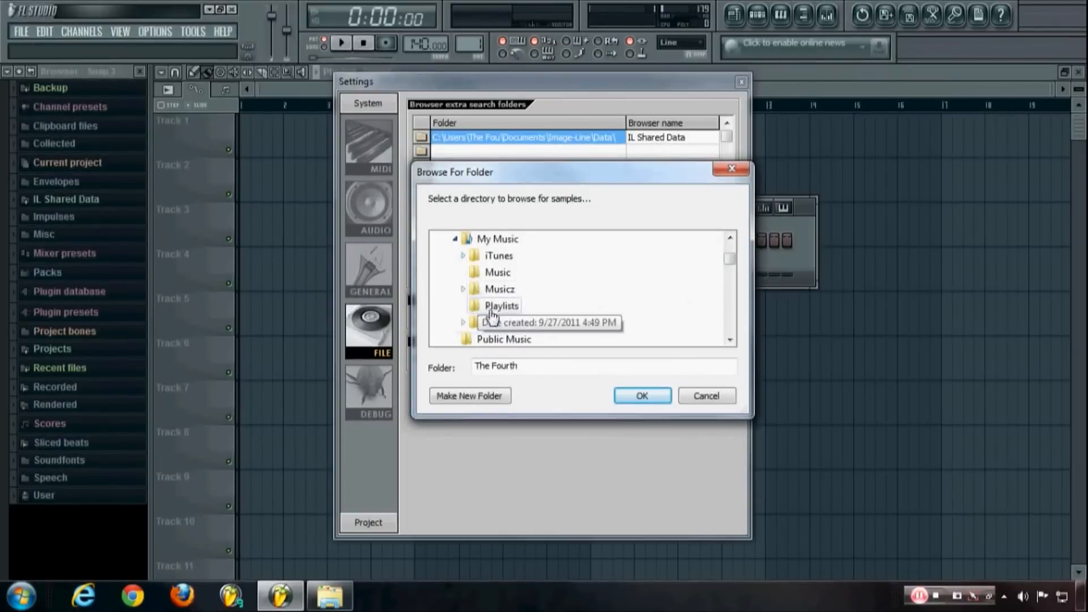
click(512, 322)
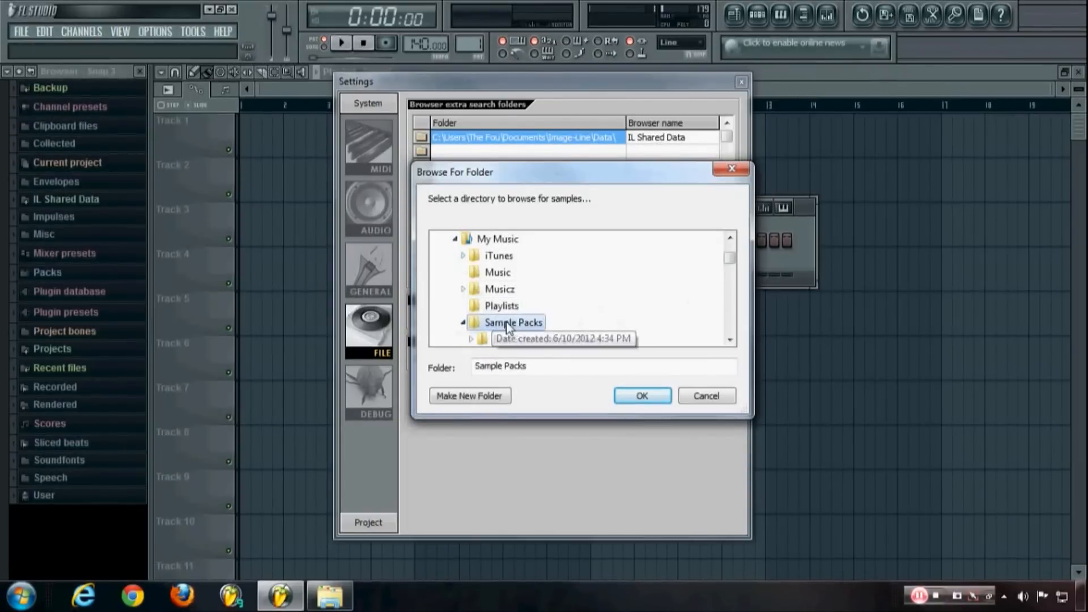
click(642, 395)
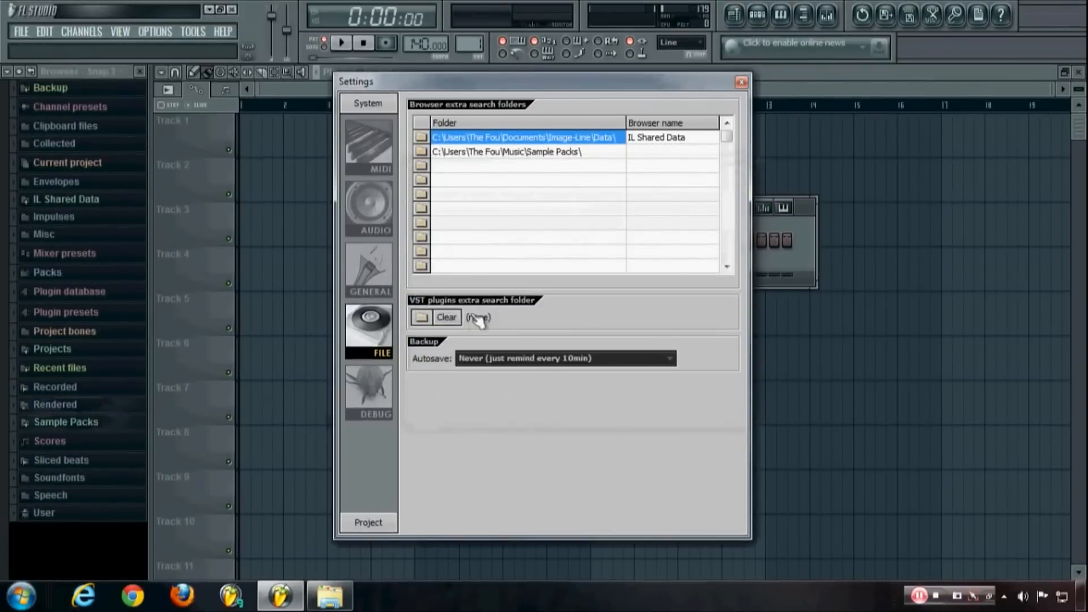
- Expand Sample Packs in the browser, enter Drums and preview the CP 11 sample
click(740, 82)
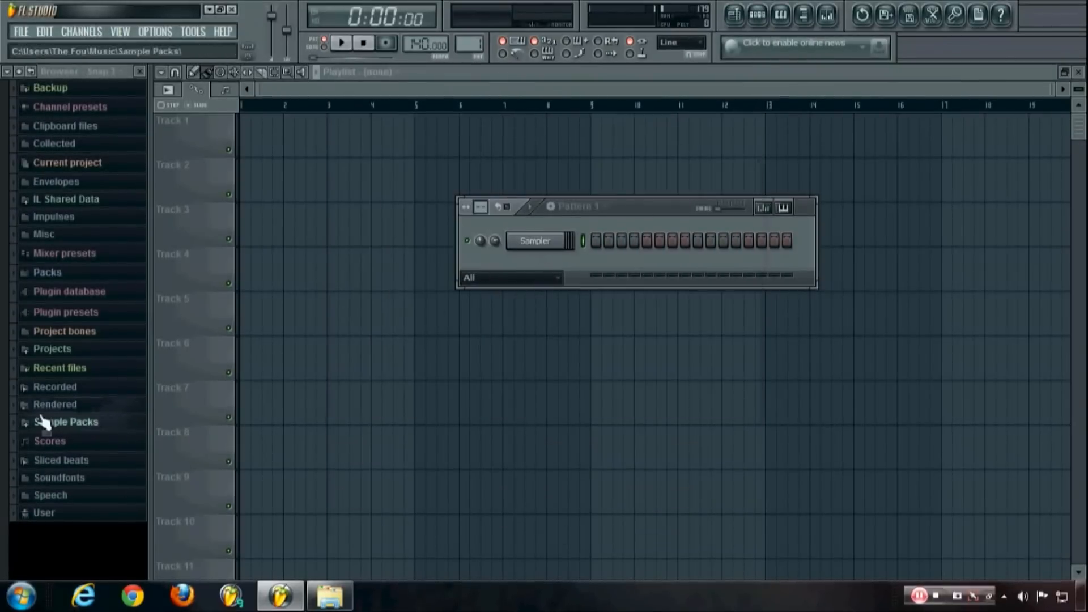
click(66, 422)
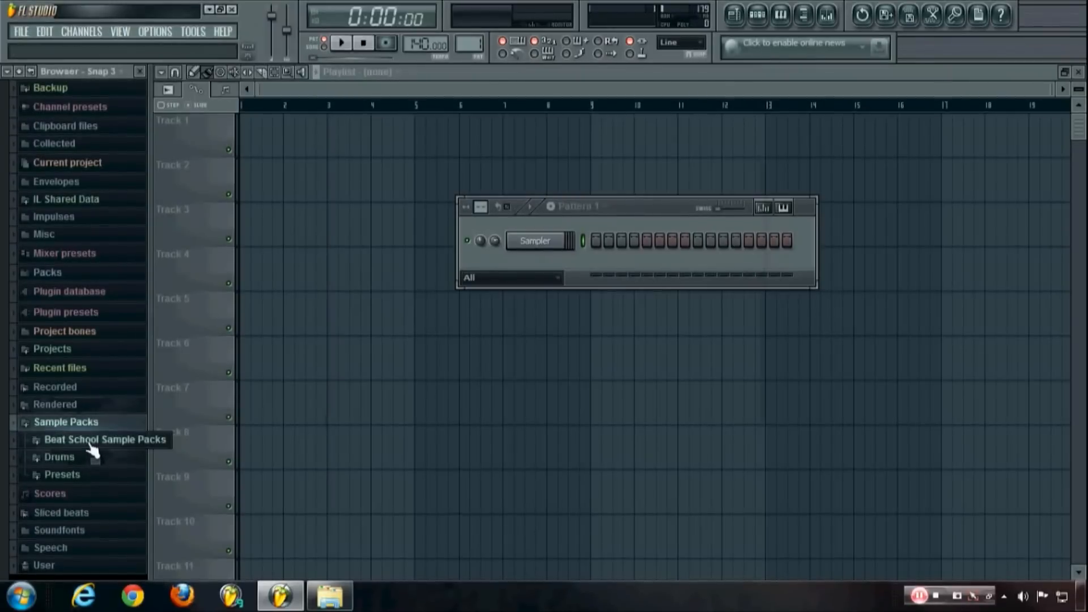
click(104, 439)
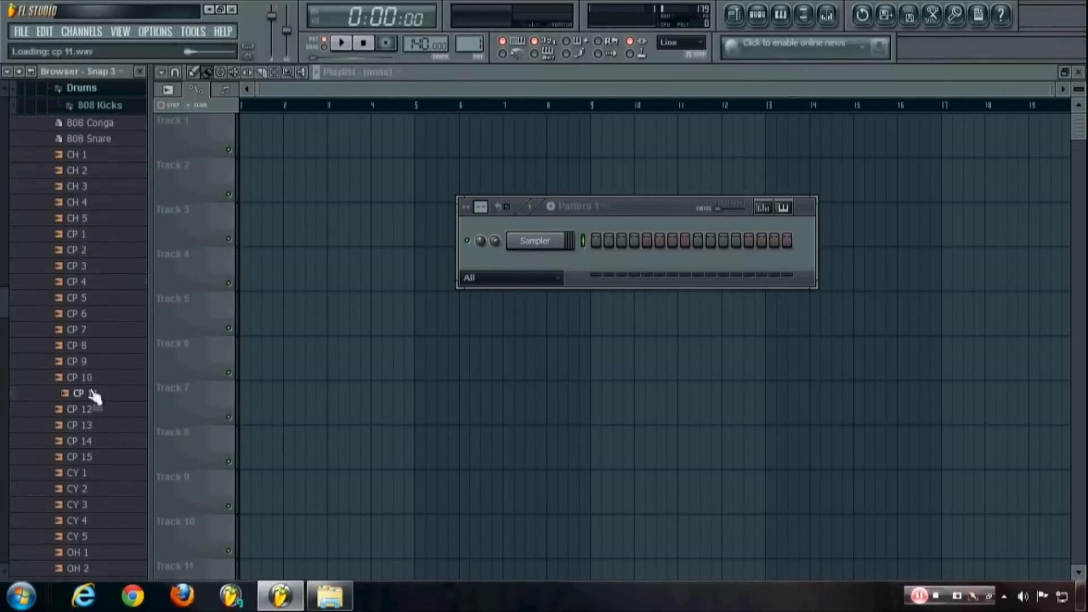
click(78, 297)
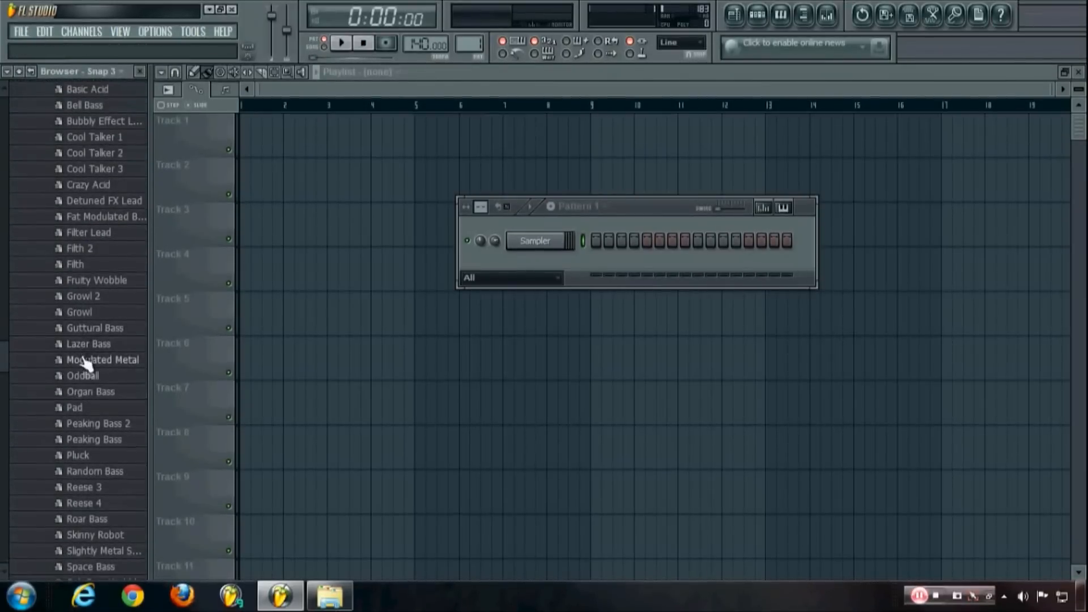
- Load the Modulated Metal Sytrus preset into the channel, check its MAIN page, then show the mixer
double_click(100, 359)
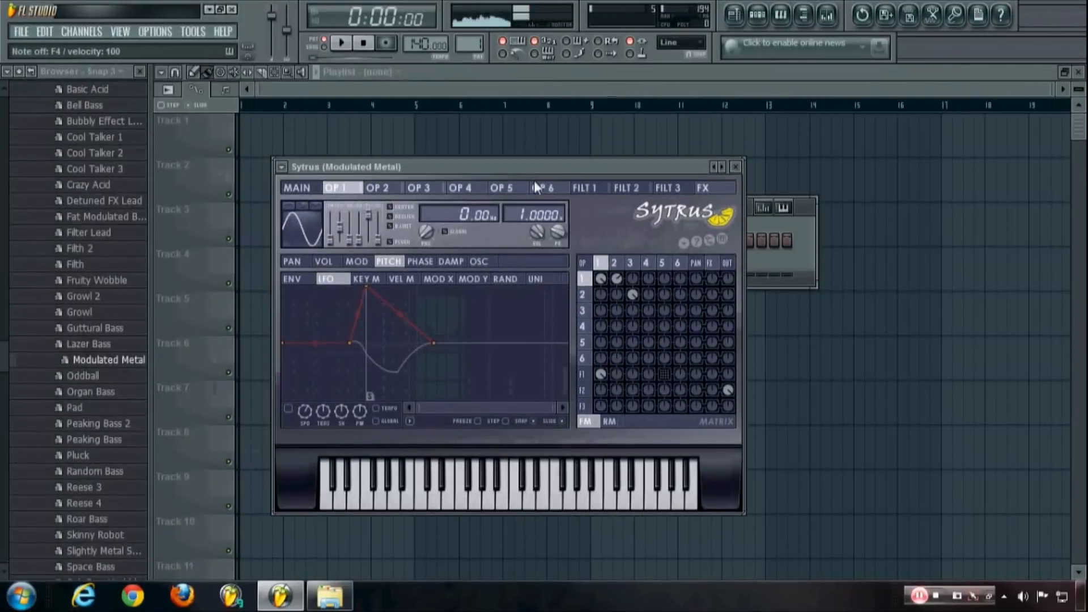
click(298, 188)
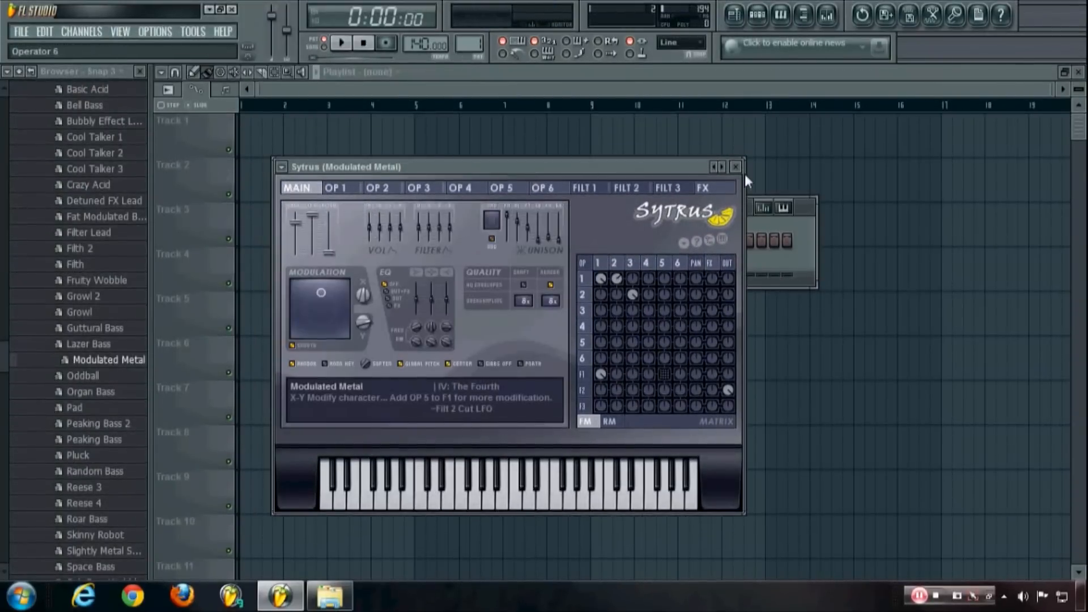
click(736, 167)
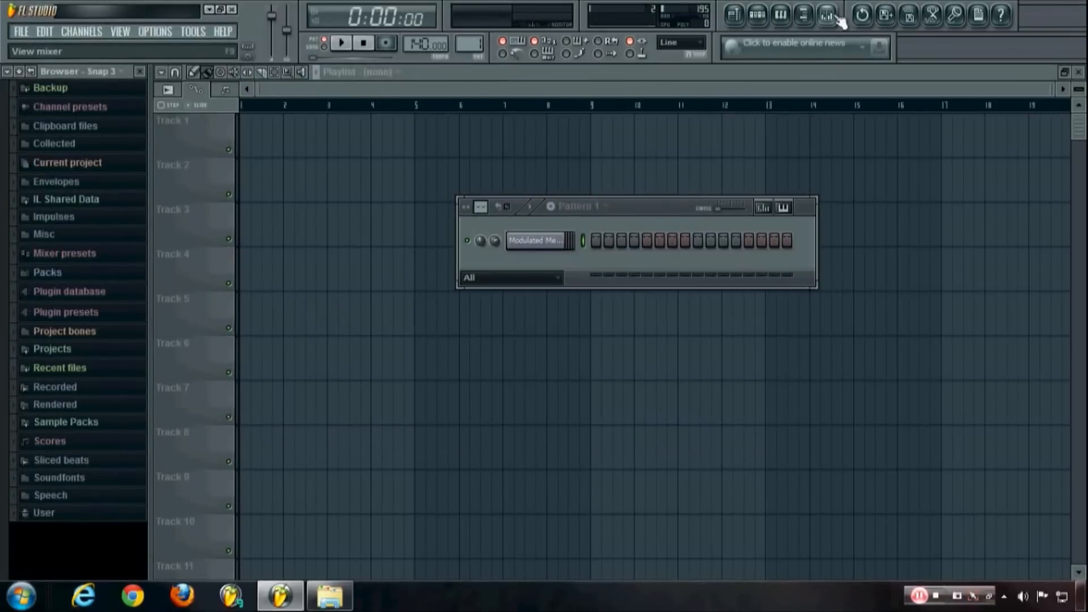
click(826, 15)
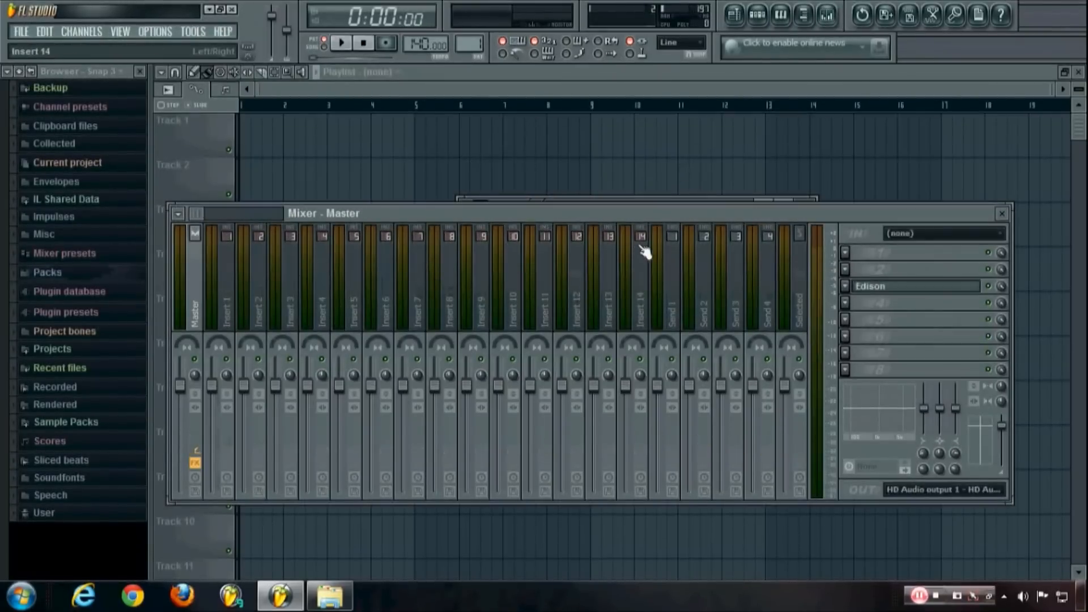